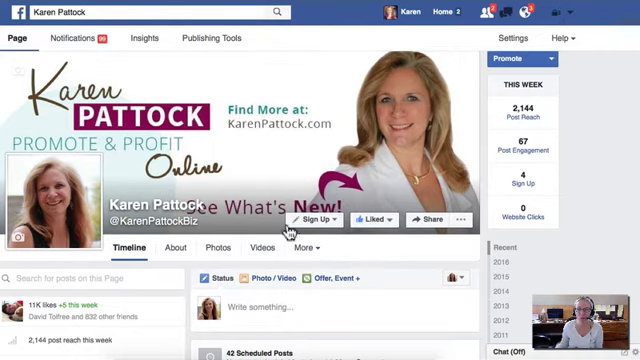
# Show the Sign Up call-to-action options: Test Button, Promote, View Insights, Edit.
pyautogui.click(322, 218)
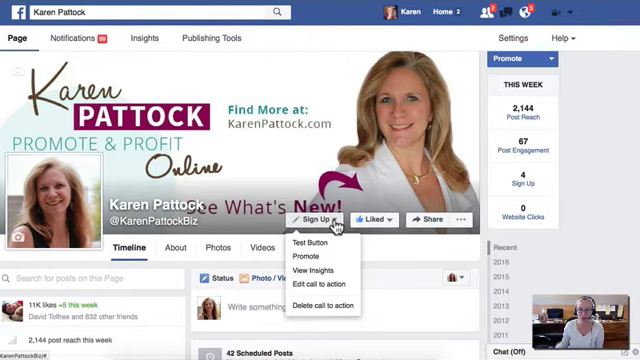
pyautogui.moveTo(332, 284)
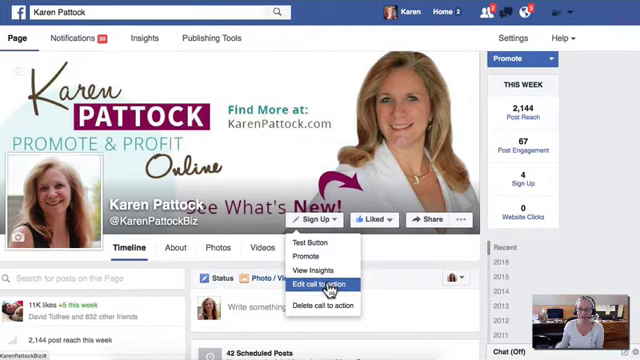
# Edit the call to action and check the Sign Up button's iPhone and Android previews, returning to Website.
pyautogui.click(320, 288)
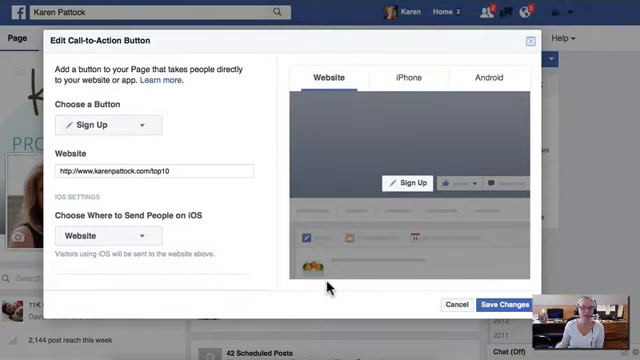
pyautogui.moveTo(168, 114)
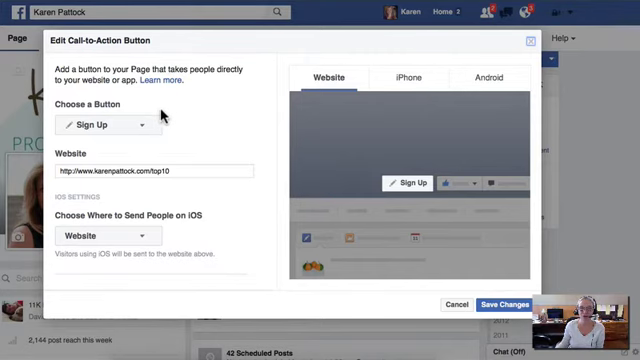
pyautogui.click(406, 78)
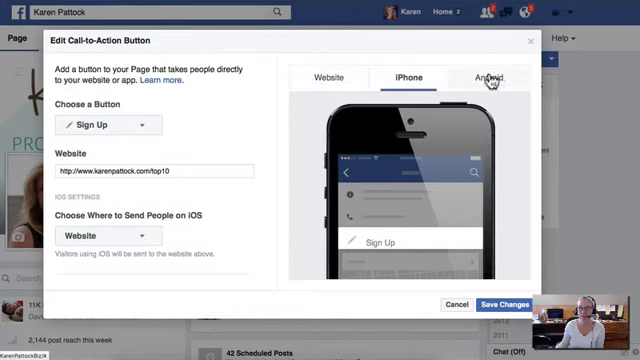
pyautogui.click(496, 76)
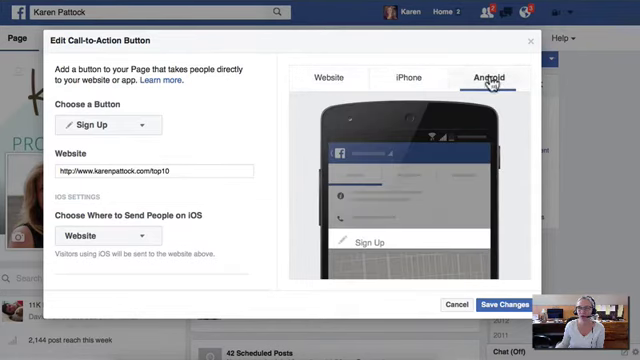
pyautogui.click(324, 78)
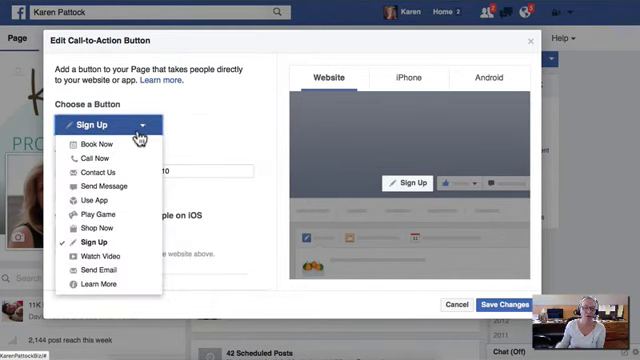
pyautogui.moveTo(104, 284)
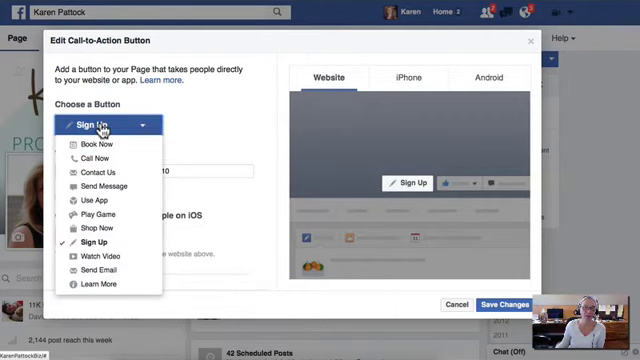
pyautogui.moveTo(110, 150)
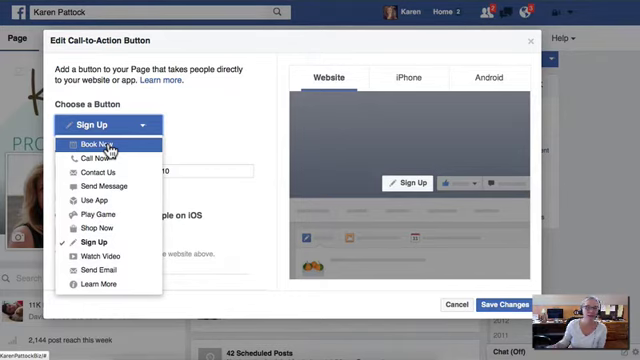
pyautogui.moveTo(108, 160)
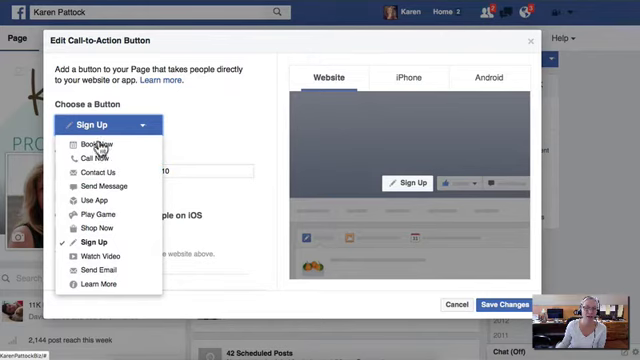
pyautogui.moveTo(100, 172)
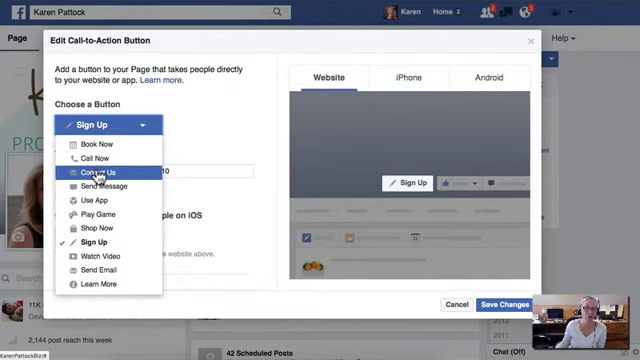
pyautogui.moveTo(100, 186)
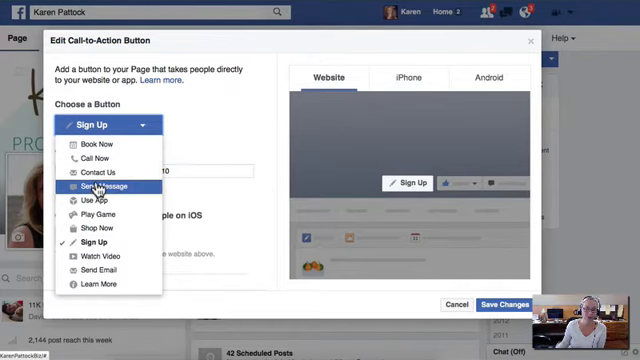
pyautogui.moveTo(108, 202)
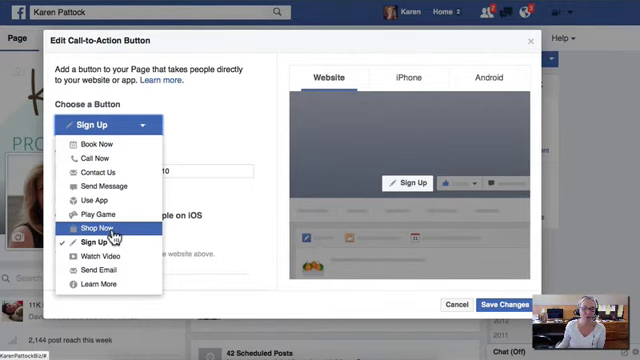
pyautogui.moveTo(104, 242)
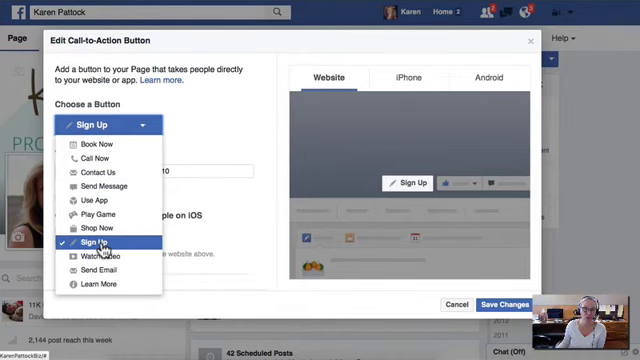
pyautogui.moveTo(102, 256)
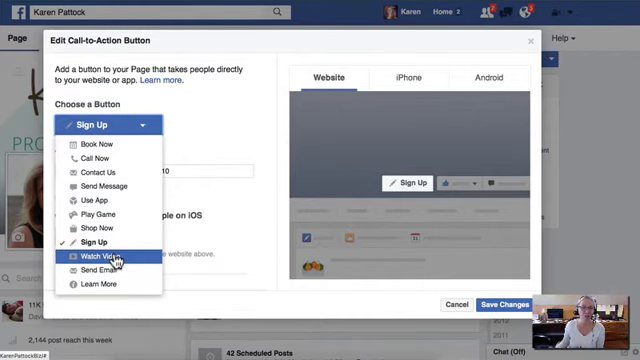
pyautogui.moveTo(104, 272)
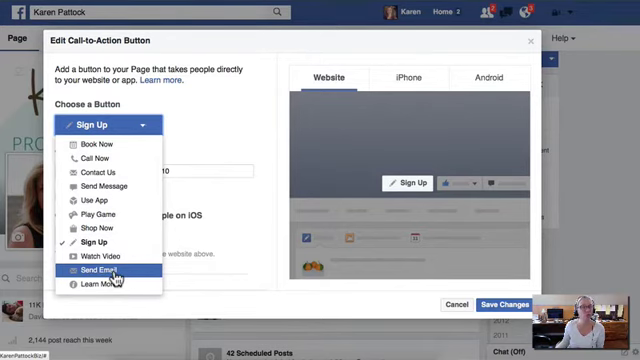
pyautogui.moveTo(114, 288)
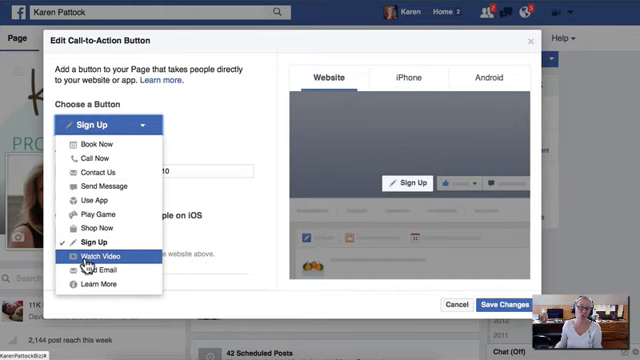
pyautogui.moveTo(108, 186)
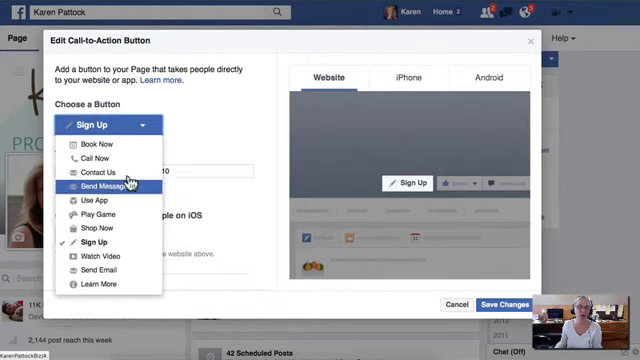
pyautogui.moveTo(110, 152)
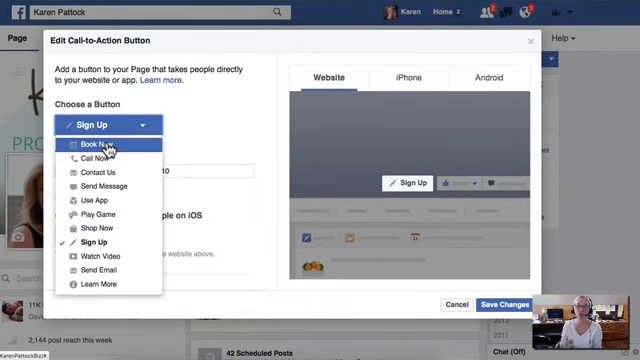
pyautogui.moveTo(90, 228)
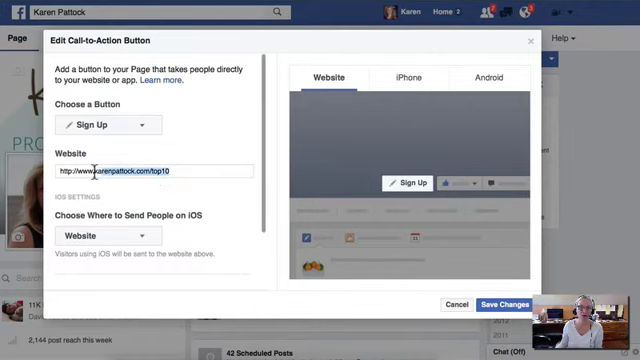
# Scroll down to reveal the Android destination set to Website below the URL and iOS settings.
pyautogui.scroll(-3)
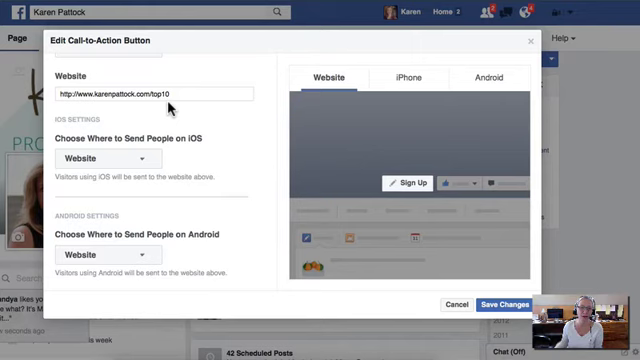
pyautogui.click(100, 160)
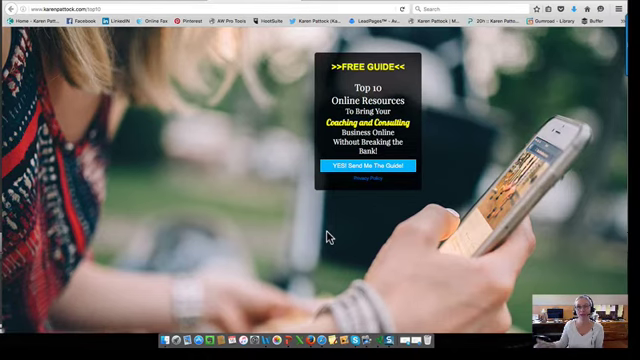
pyautogui.moveTo(364, 72)
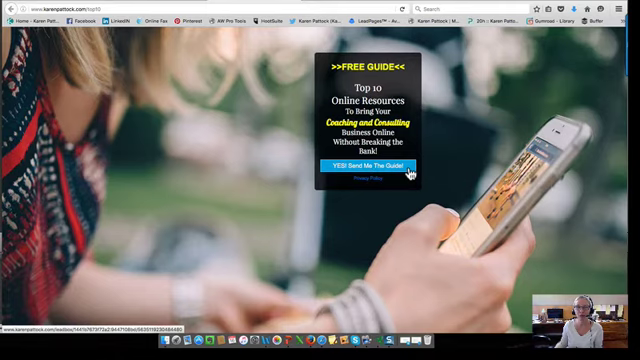
pyautogui.moveTo(296, 10)
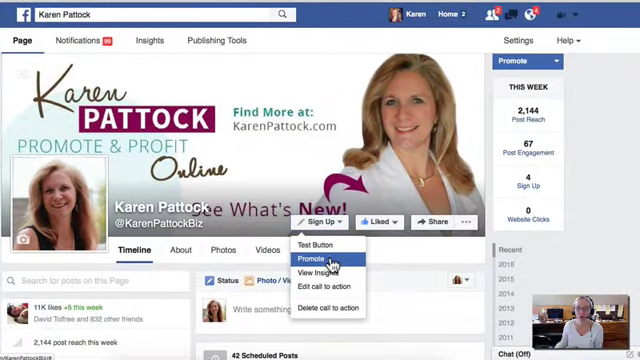
pyautogui.click(318, 258)
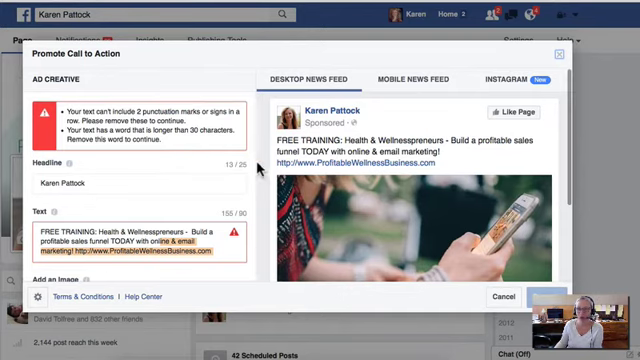
pyautogui.moveTo(536, 94)
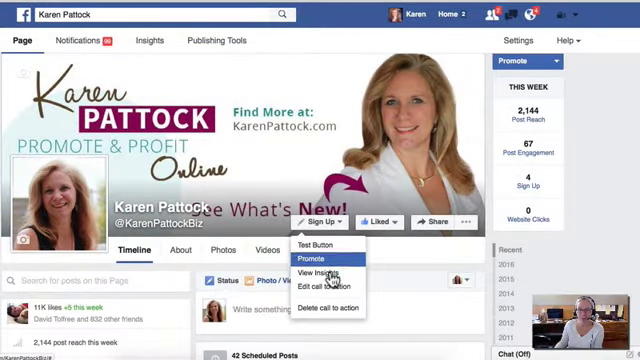
pyautogui.click(322, 272)
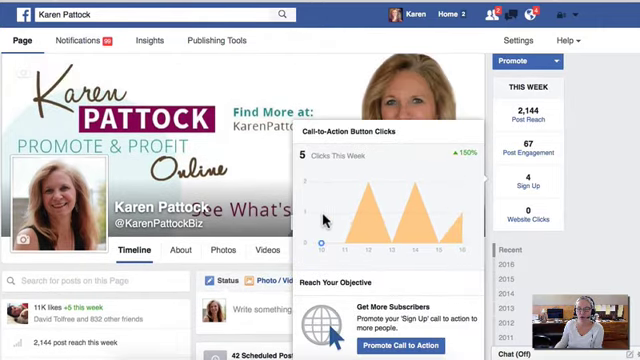
pyautogui.moveTo(416, 180)
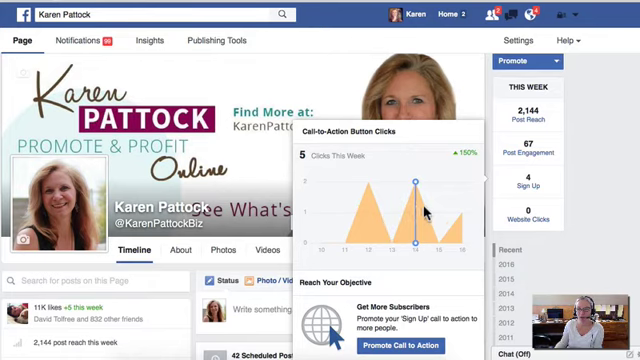
pyautogui.moveTo(460, 182)
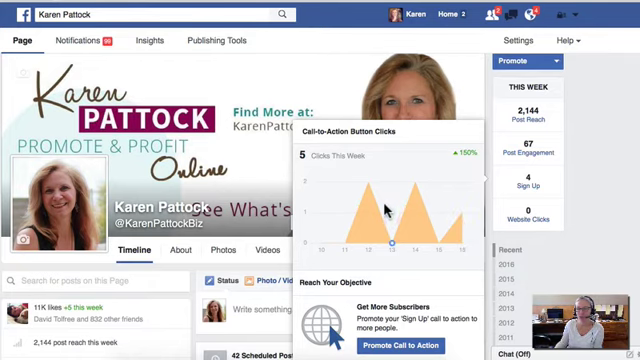
pyautogui.moveTo(490, 206)
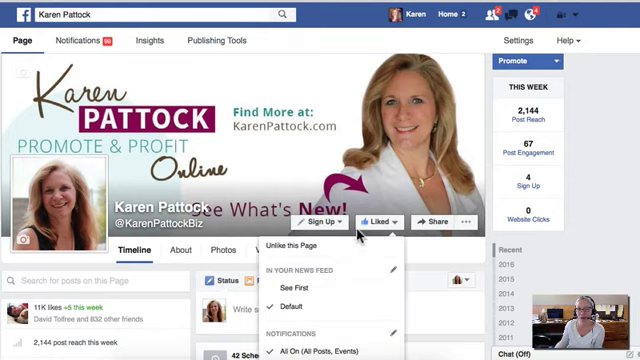
pyautogui.click(322, 218)
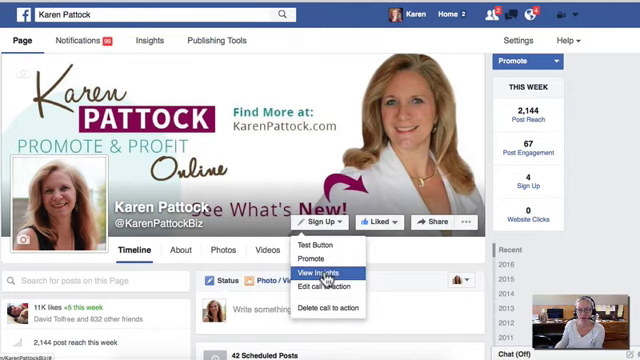
pyautogui.click(320, 270)
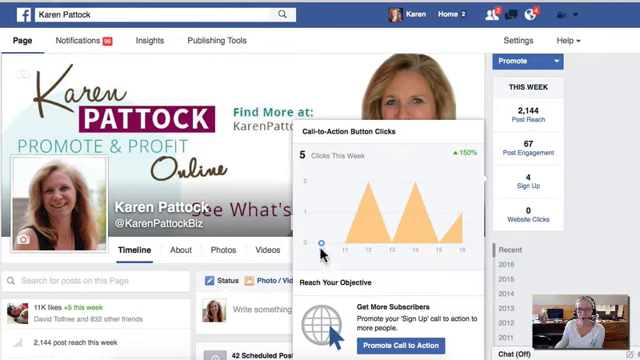
pyautogui.moveTo(438, 236)
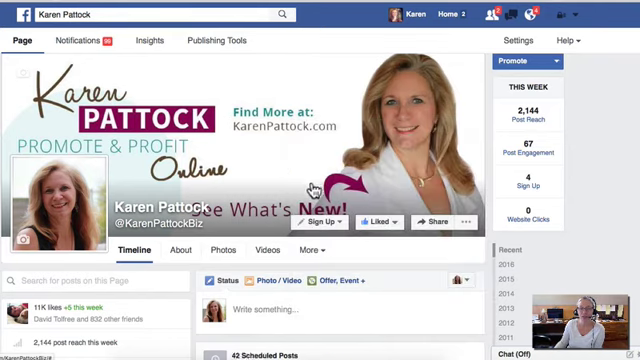
pyautogui.moveTo(608, 204)
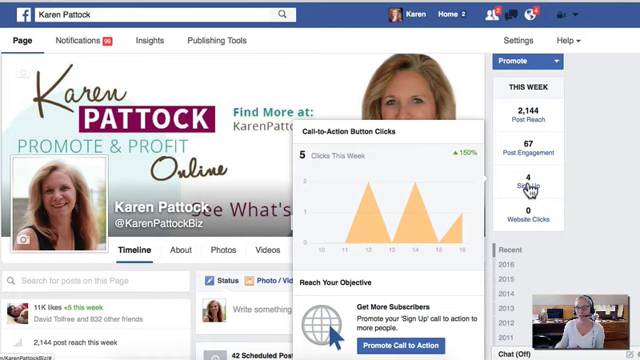
pyautogui.moveTo(536, 184)
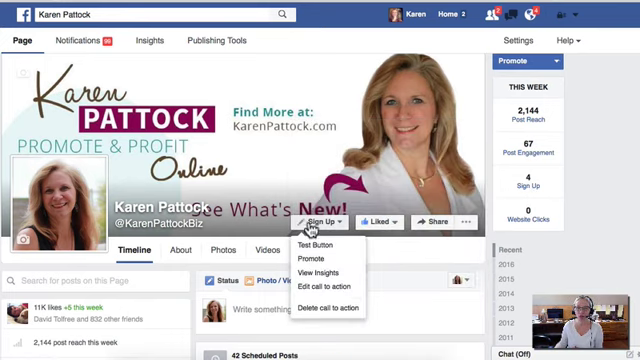
pyautogui.moveTo(324, 292)
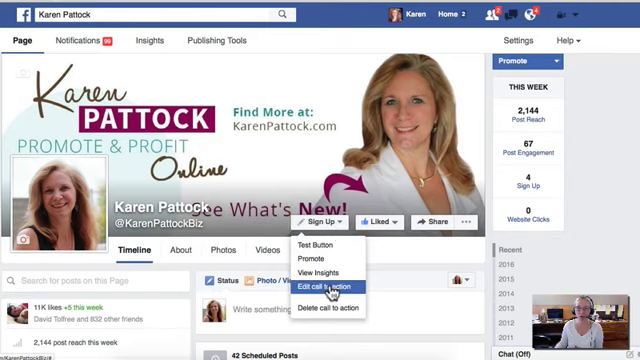
pyautogui.click(328, 288)
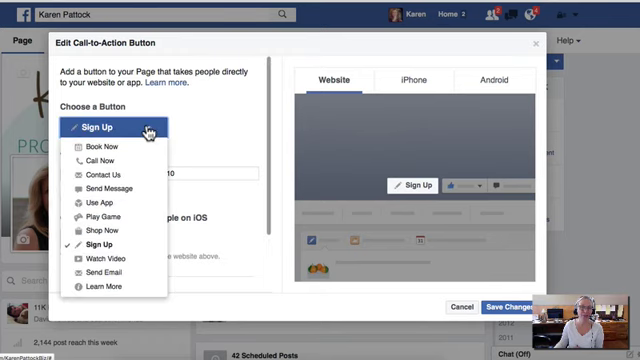
pyautogui.moveTo(112, 272)
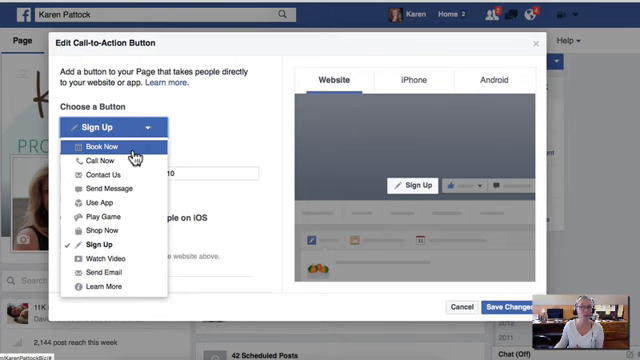
pyautogui.moveTo(122, 188)
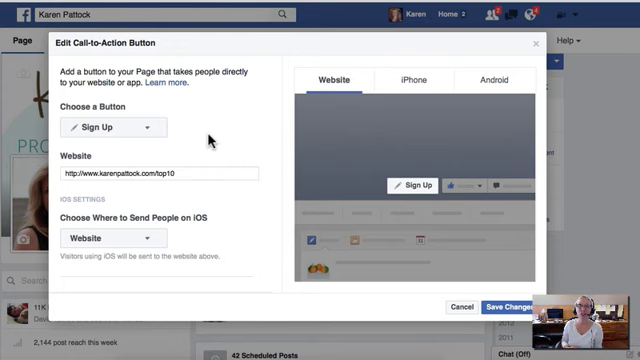
pyautogui.moveTo(228, 208)
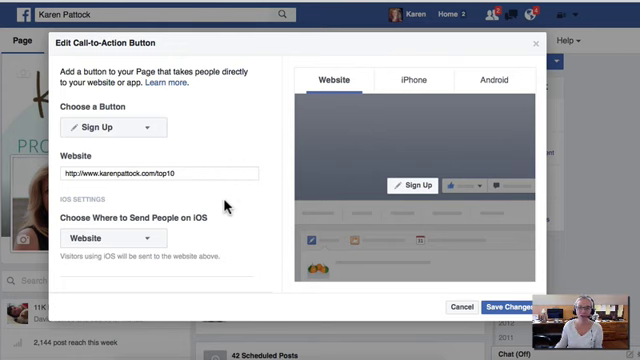
pyautogui.scroll(-3)
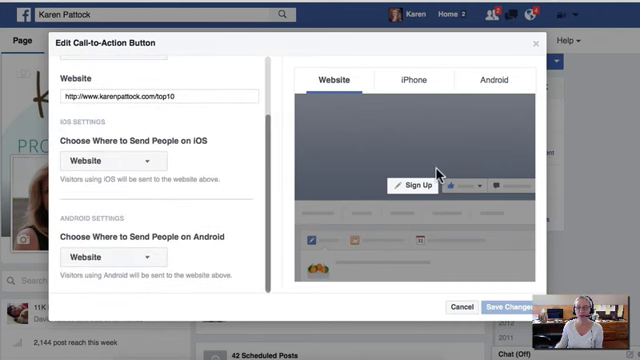
pyautogui.click(512, 308)
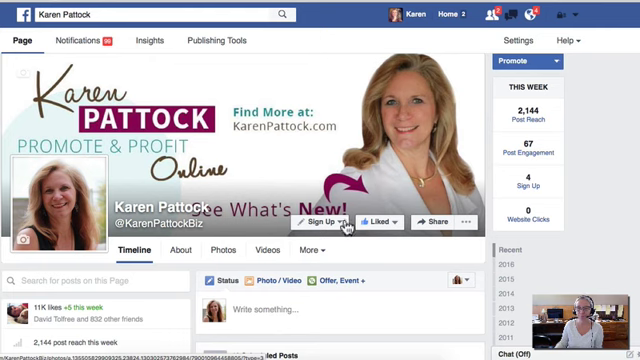
pyautogui.click(330, 220)
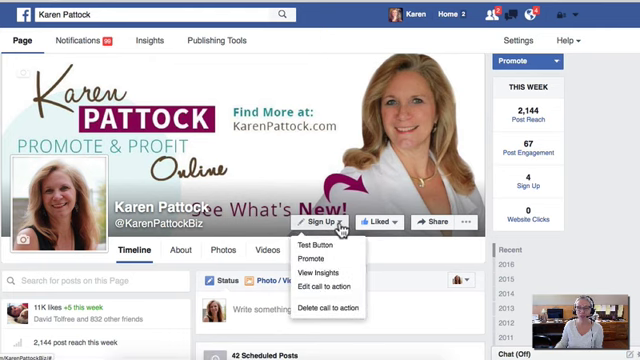